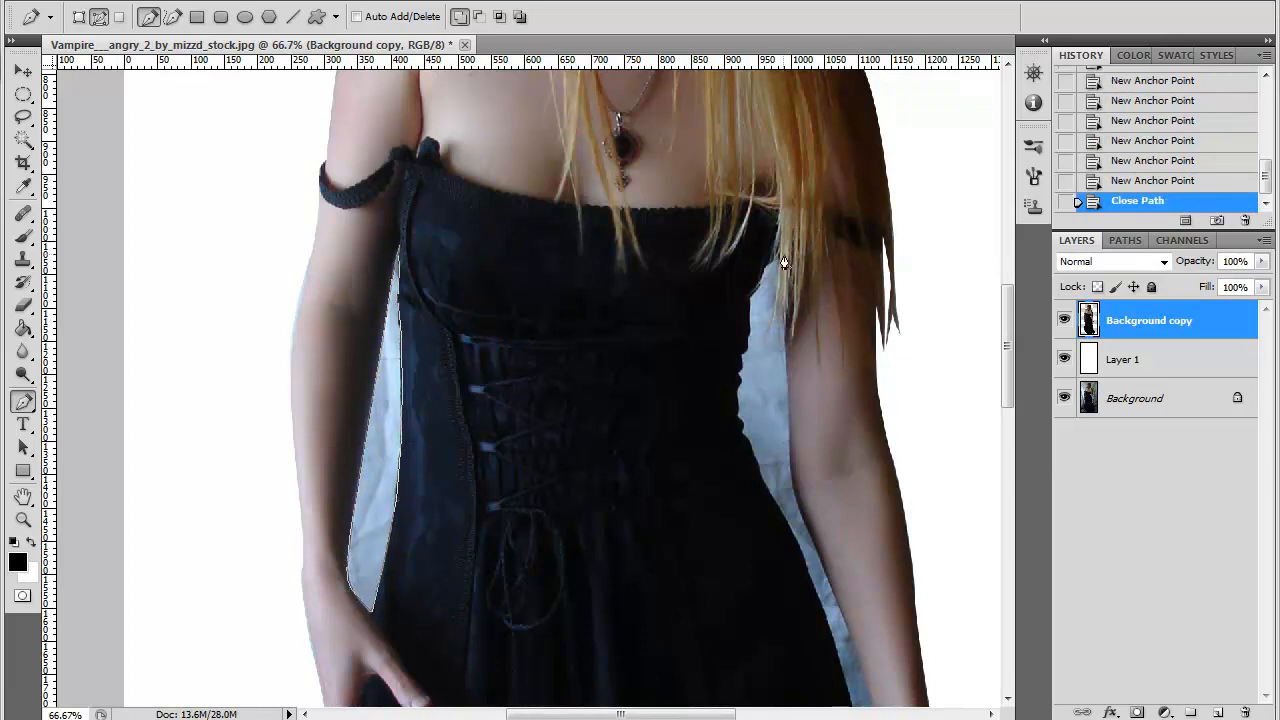
# Cut the woman out along a closed Pen path onto white and heal skin blemishes.
pyautogui.click(735, 425)
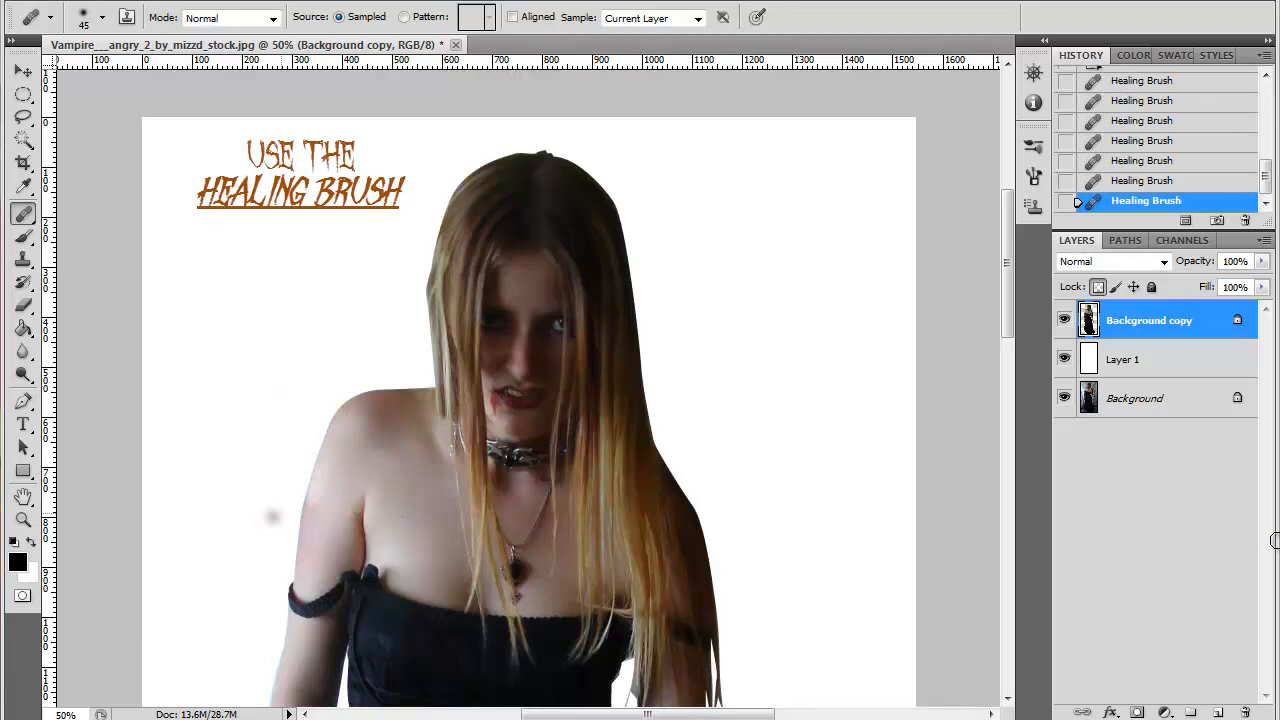
pyautogui.click(275, 517)
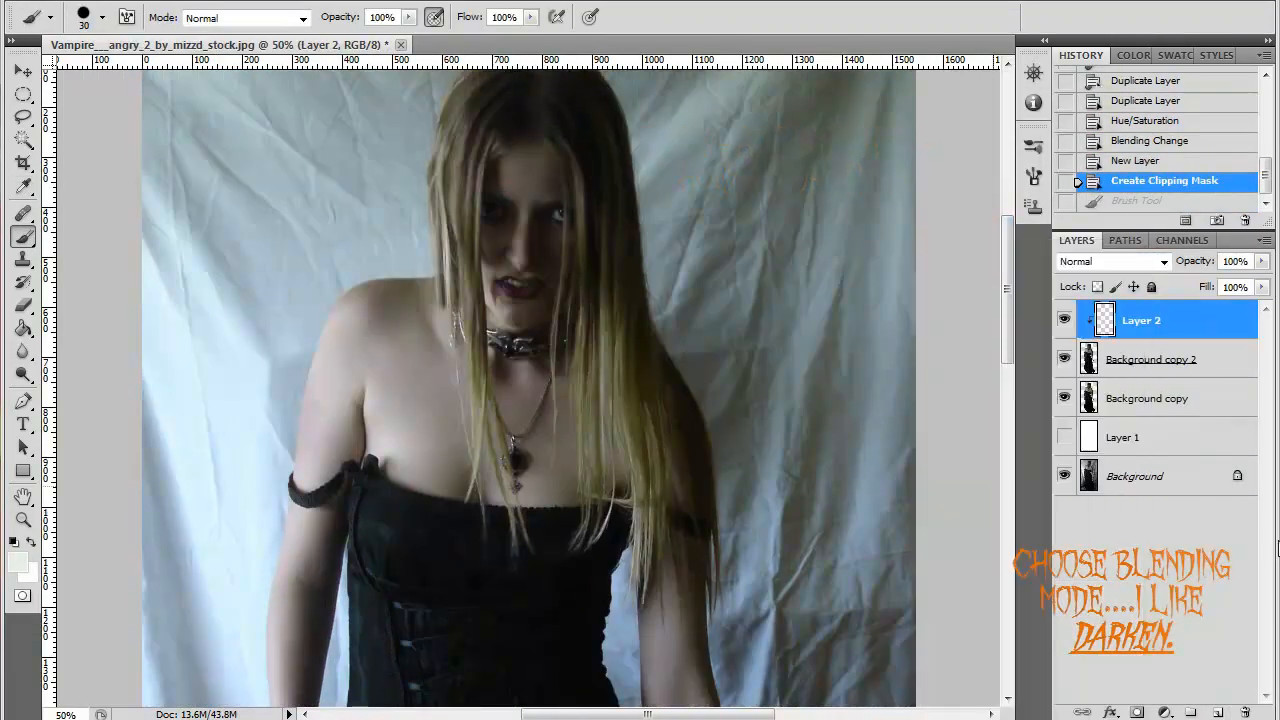
# Desaturate duplicated layers and blend blurred, clipped paint layers using Darken, Soft Light and Hue.
pyautogui.moveTo(540, 180); pyautogui.dragTo(510, 310)
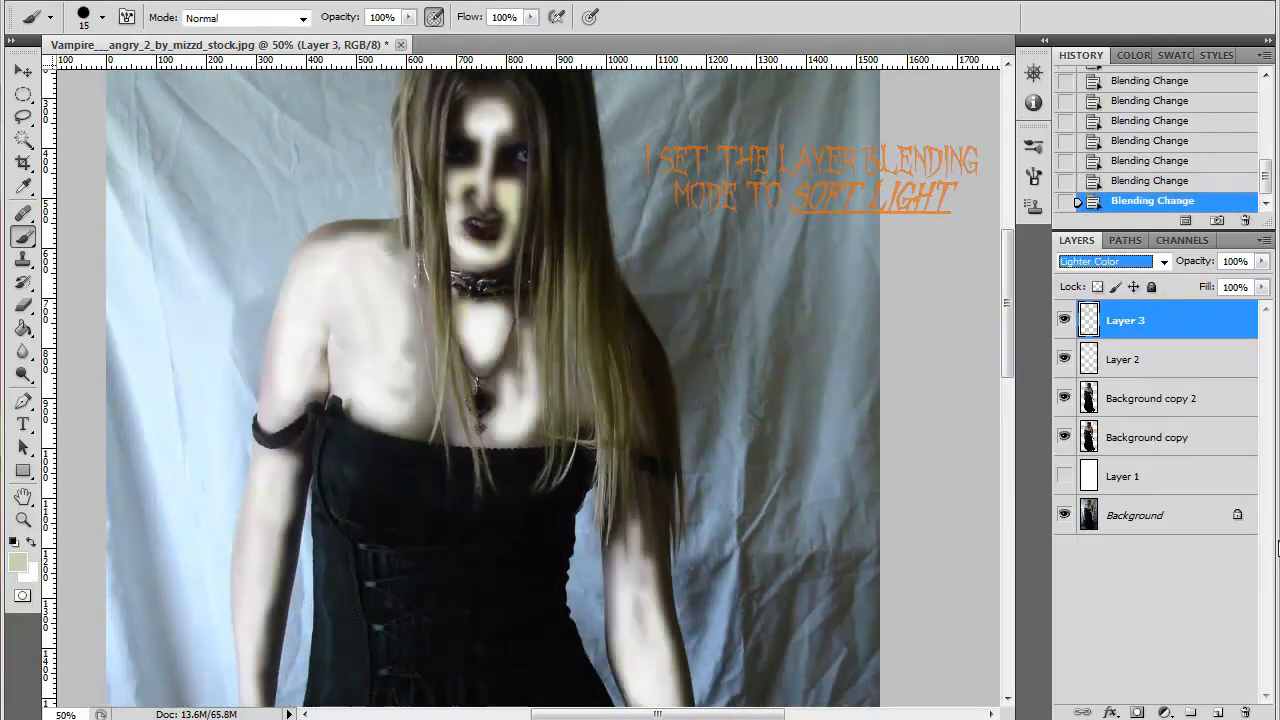
pyautogui.click(1105, 261)
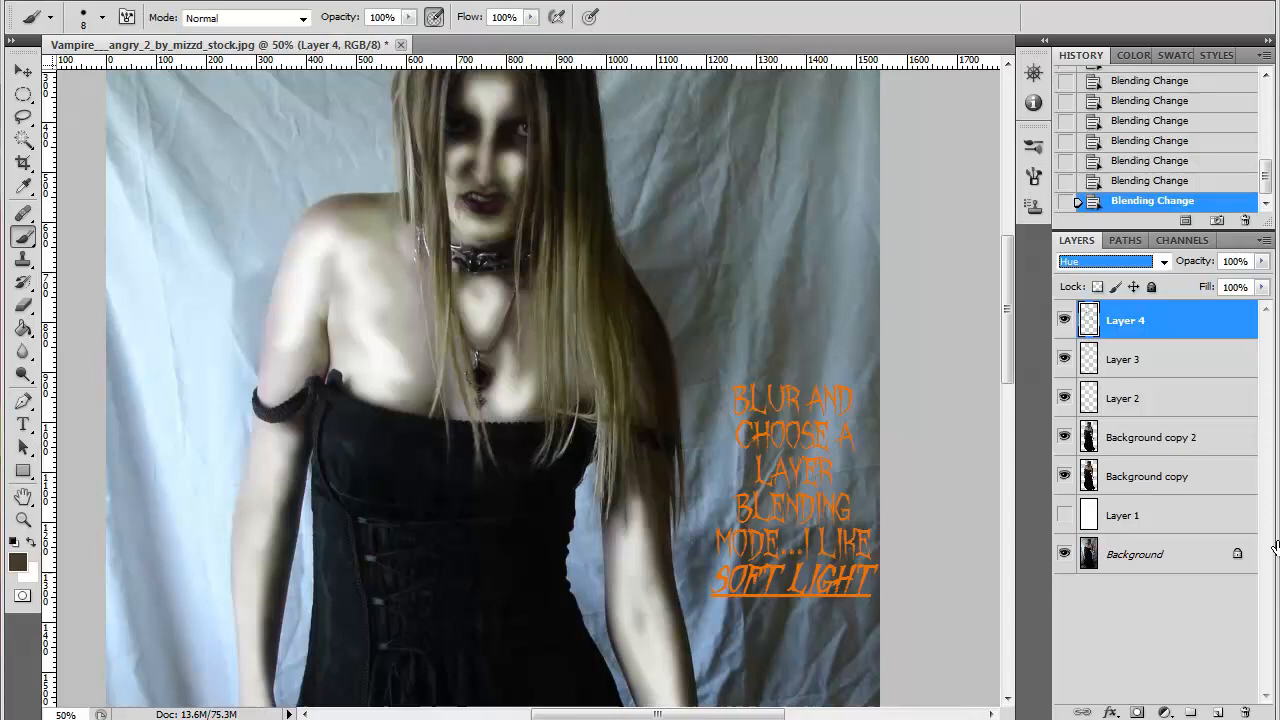
pyautogui.click(1110, 261)
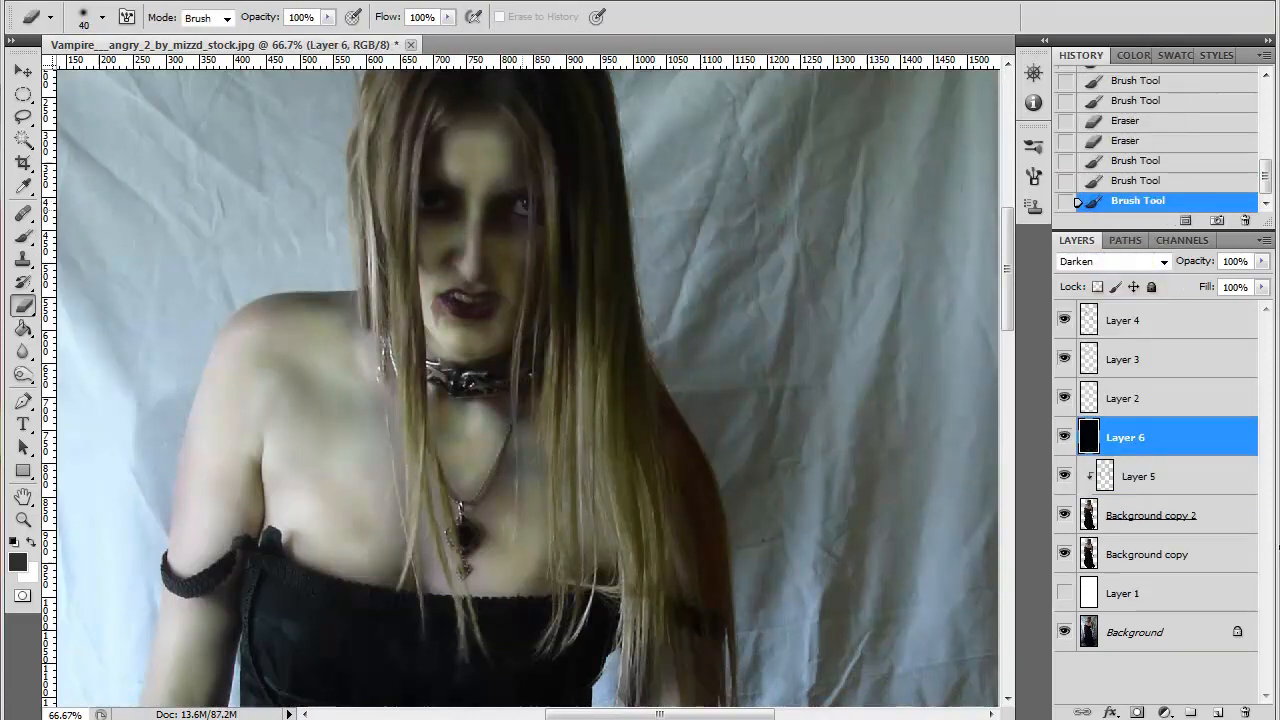
# Paint dark eye shadows and dark red lips, blur them, and set Soft Light blending.
pyautogui.click(1154, 515)
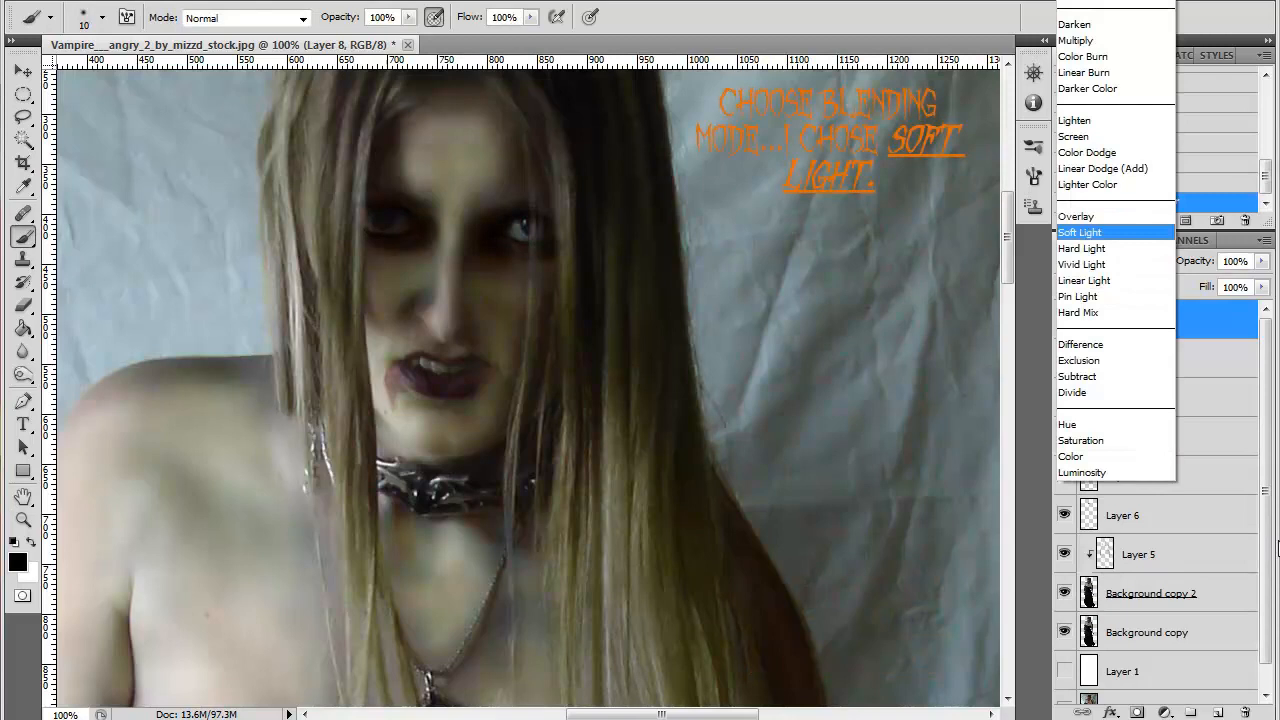
pyautogui.click(1079, 232)
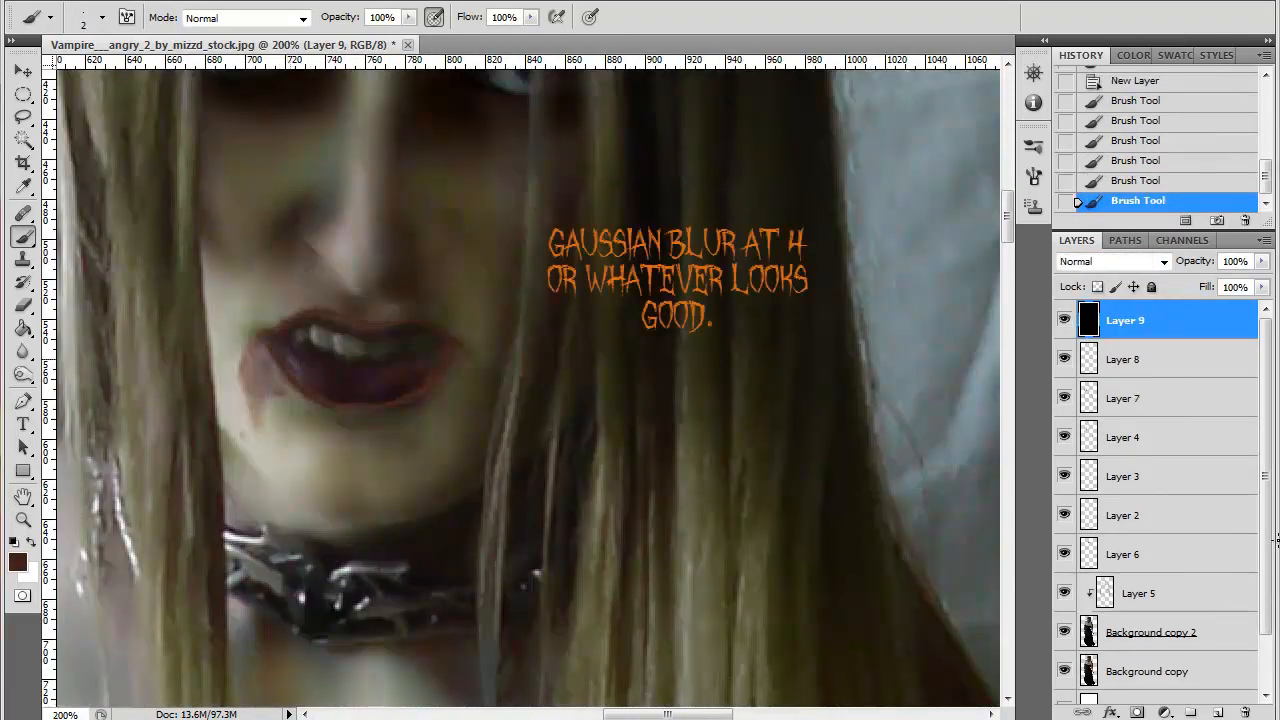
pyautogui.click(1110, 261)
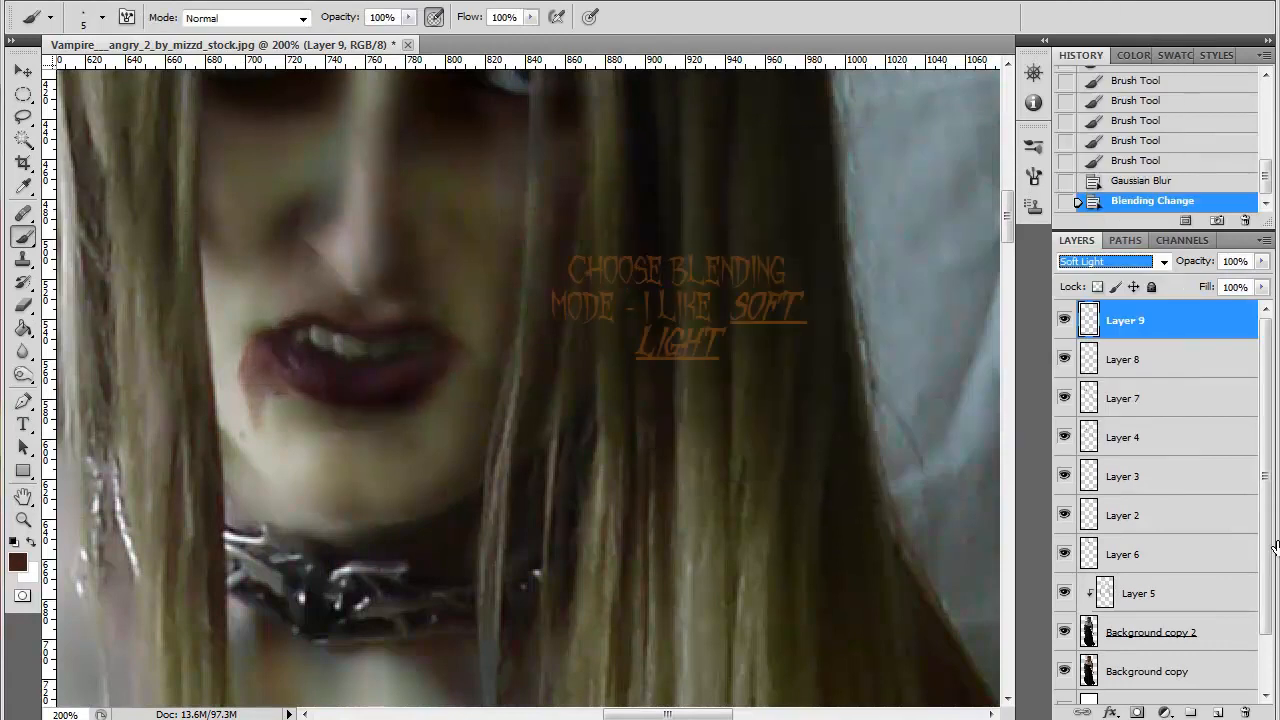
pyautogui.click(1113, 261)
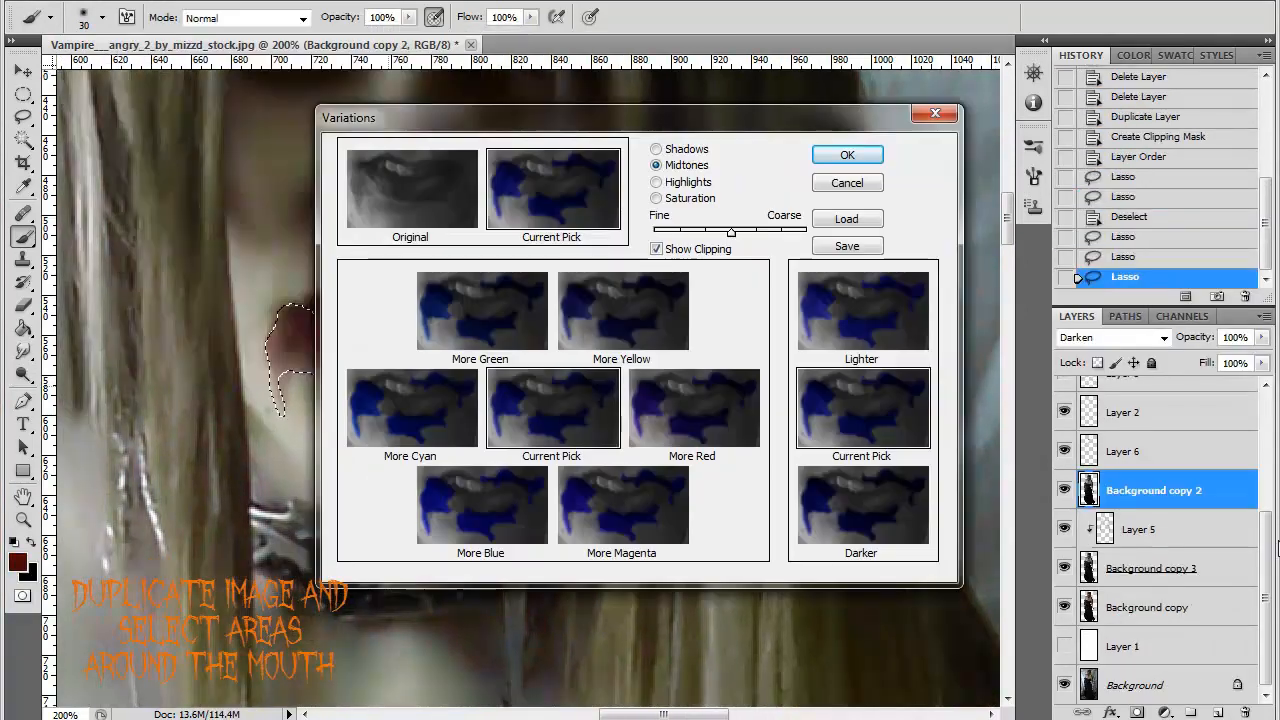
# Lasso the mouth areas and apply Variations and Plastic Wrap for wet blood.
pyautogui.click(847, 154)
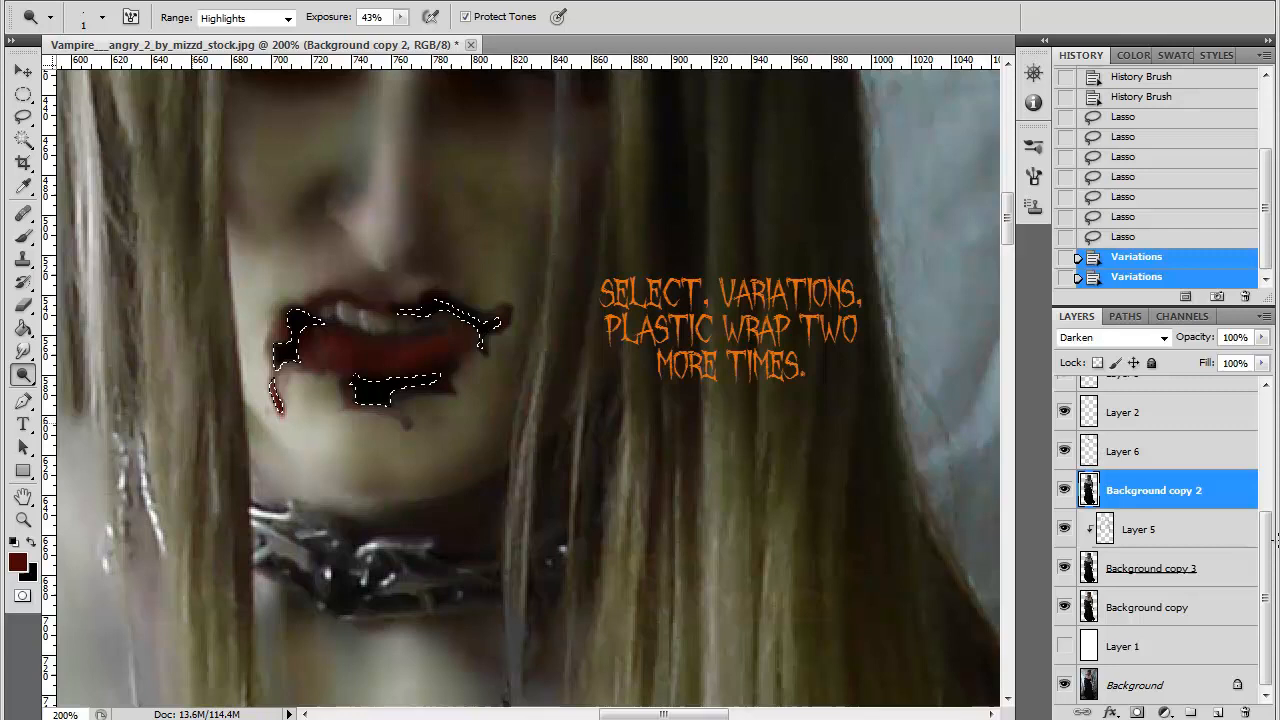
pyautogui.click(23, 283)
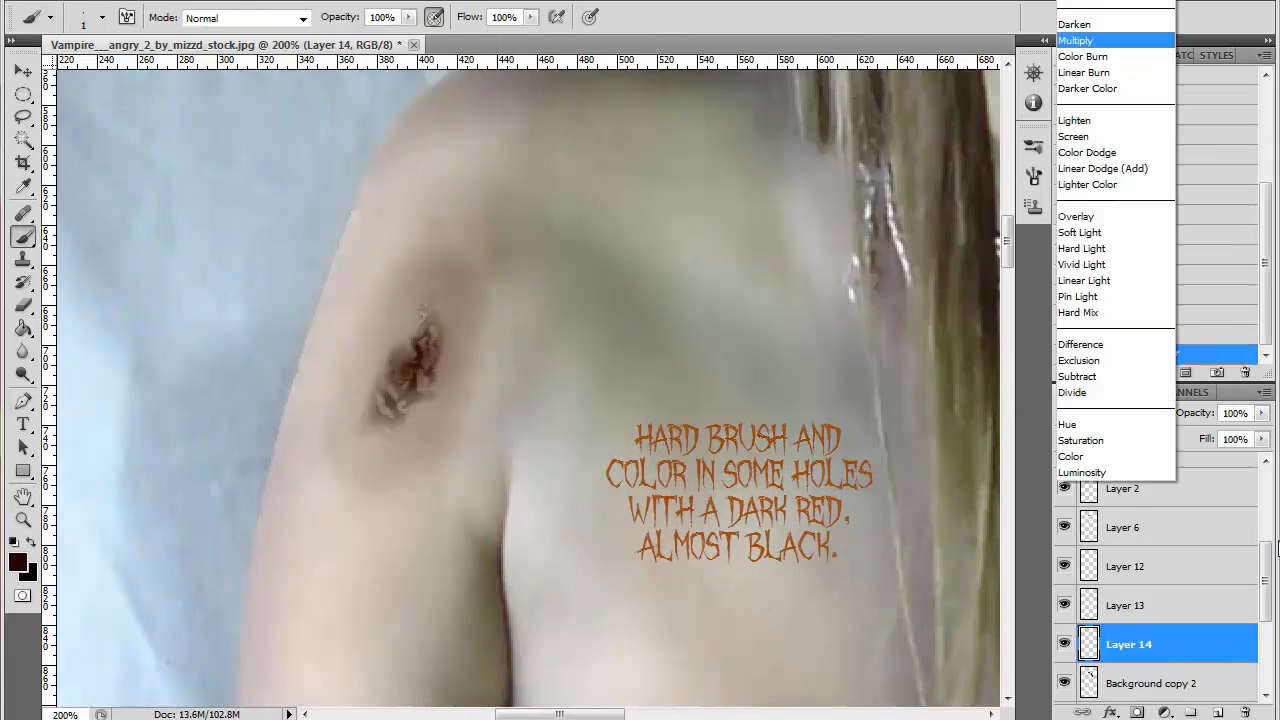
# Set the blurred dark red upper-arm wound layer to Multiply.
pyautogui.click(1081, 248)
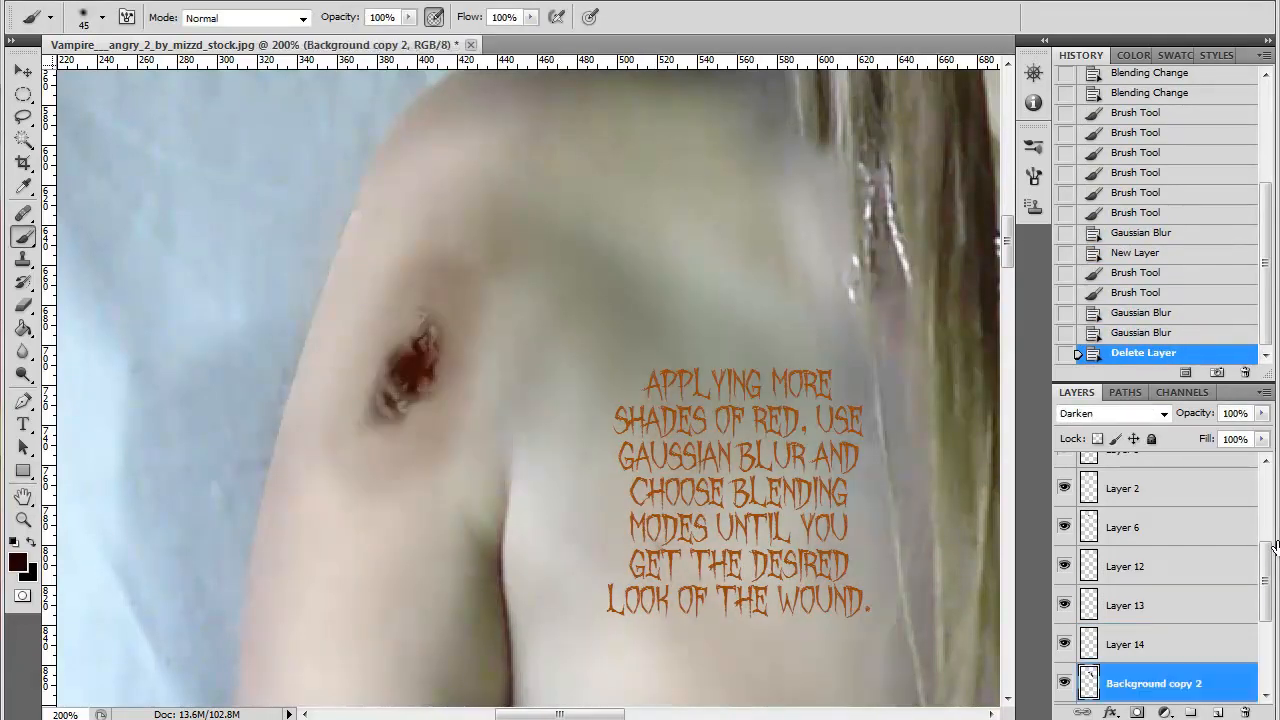
pyautogui.click(1128, 605)
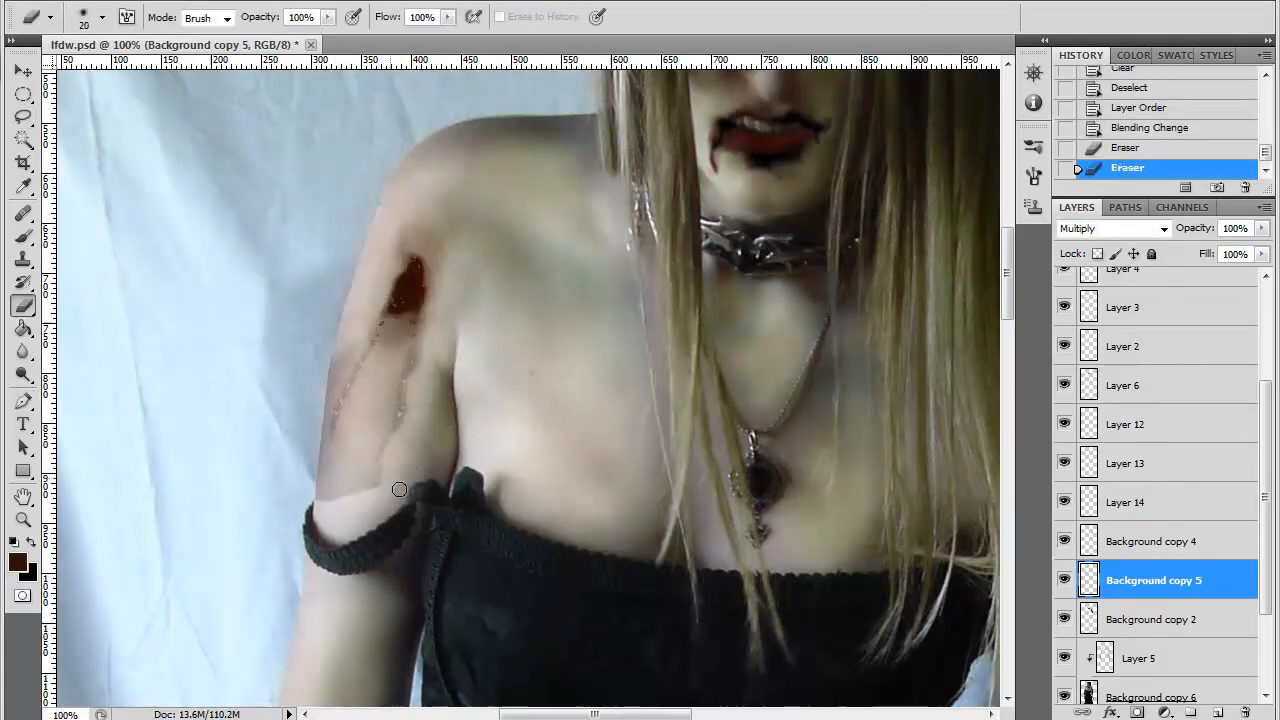
# Apply Plastic Wrap to the lip blood and copy the wound onto the right forearm.
pyautogui.moveTo(400, 490); pyautogui.dragTo(435, 400)
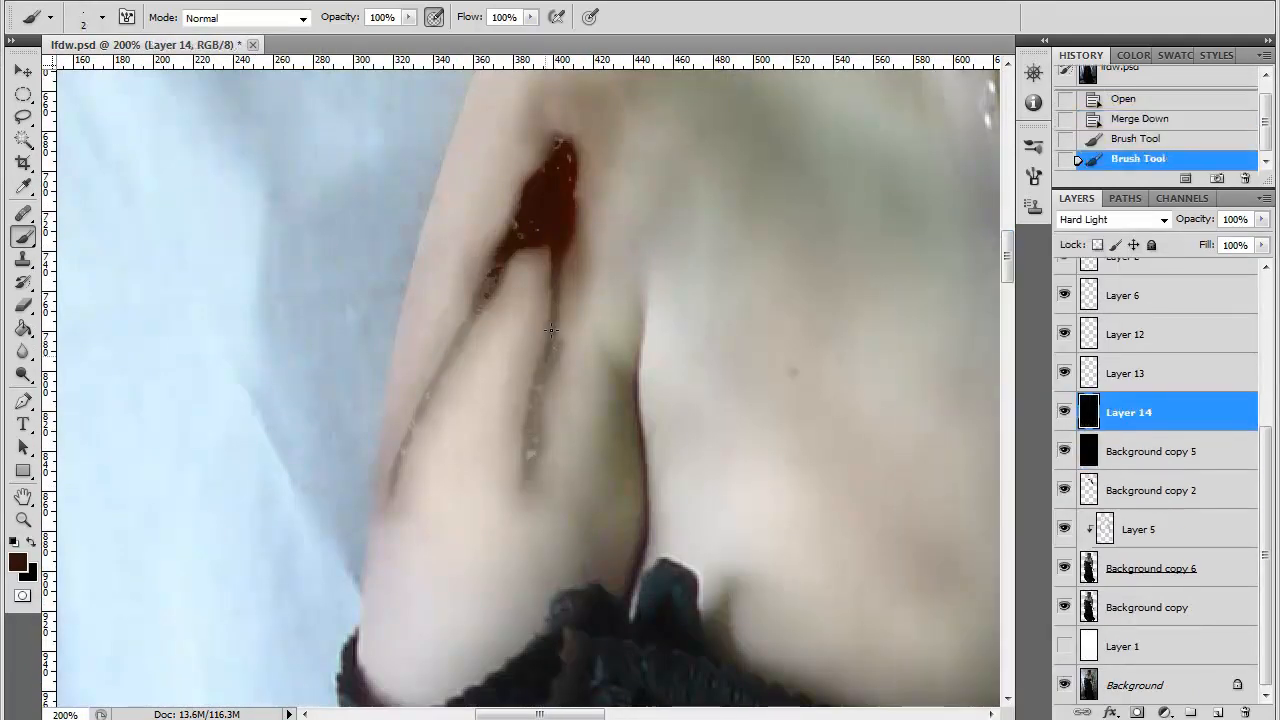
pyautogui.moveTo(550, 330); pyautogui.dragTo(410, 430)
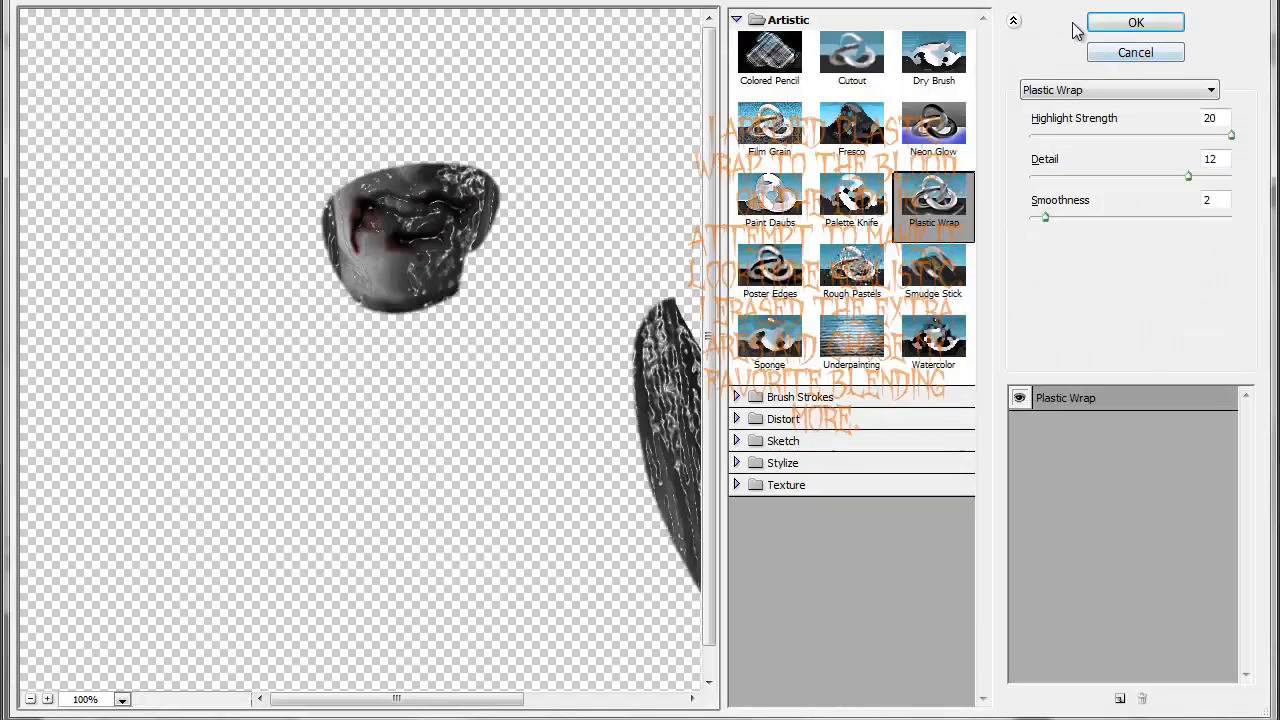
pyautogui.click(1135, 22)
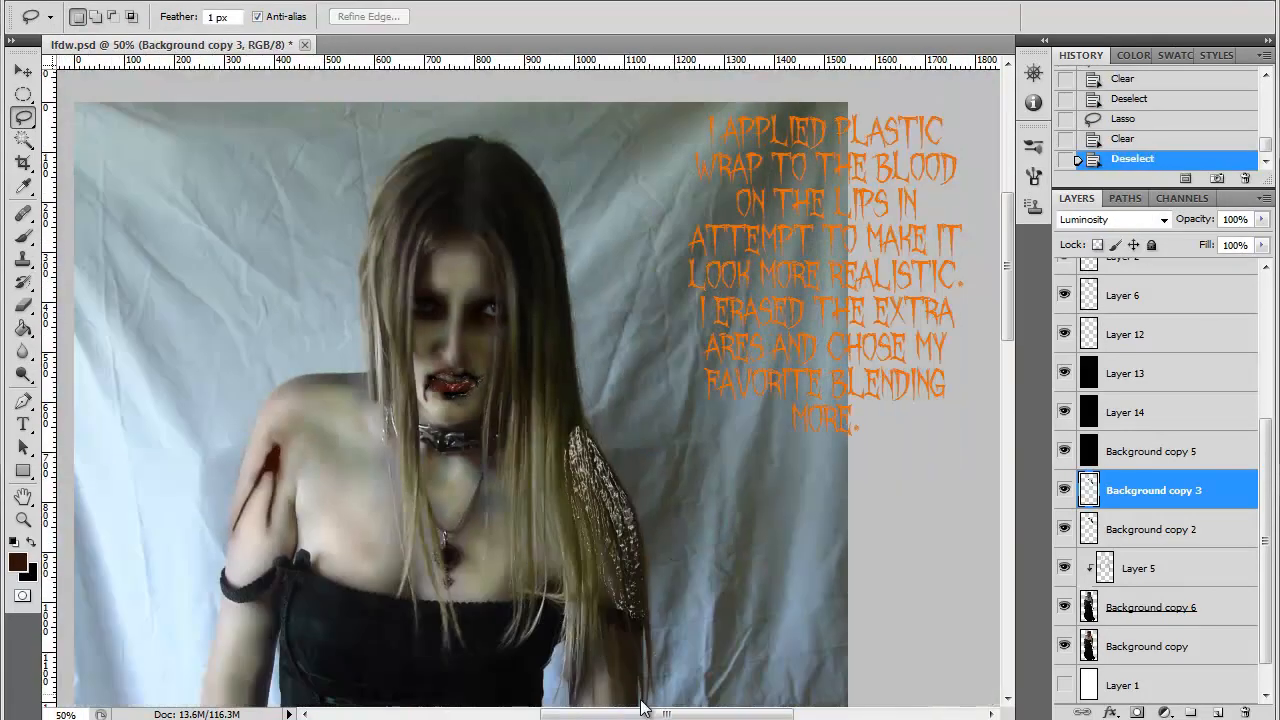
pyautogui.click(1154, 490)
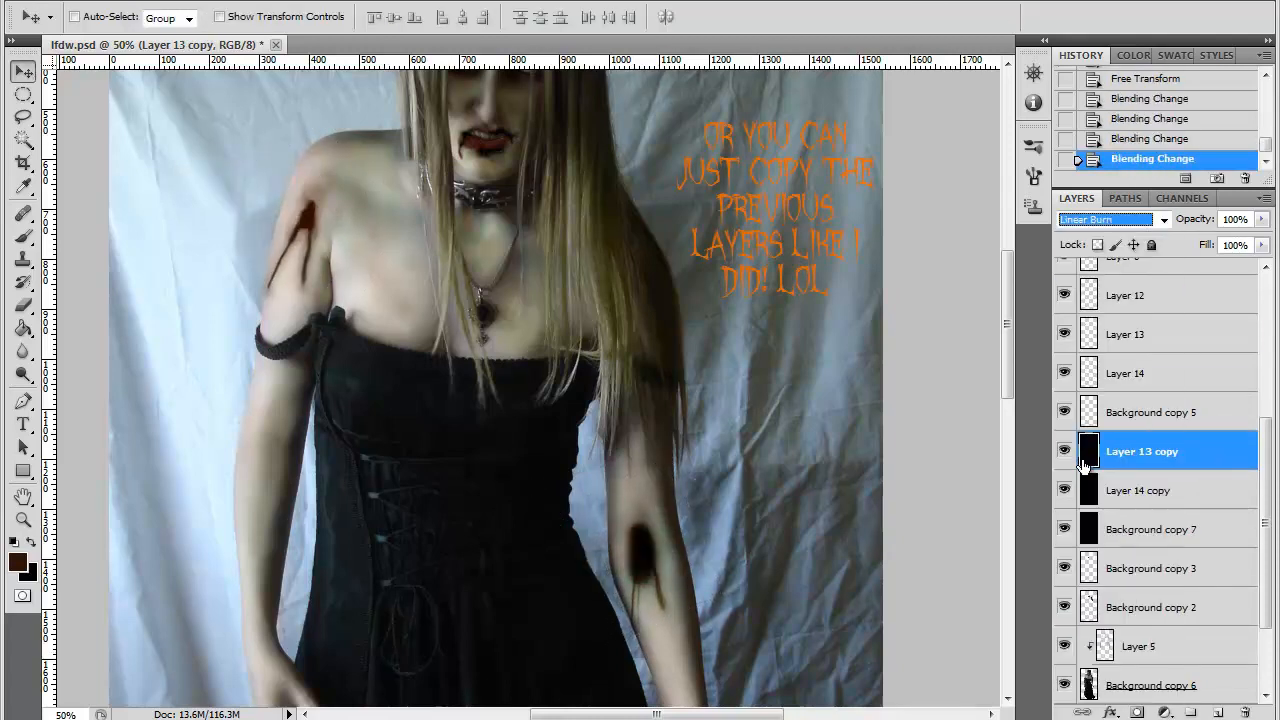
pyautogui.click(1110, 219)
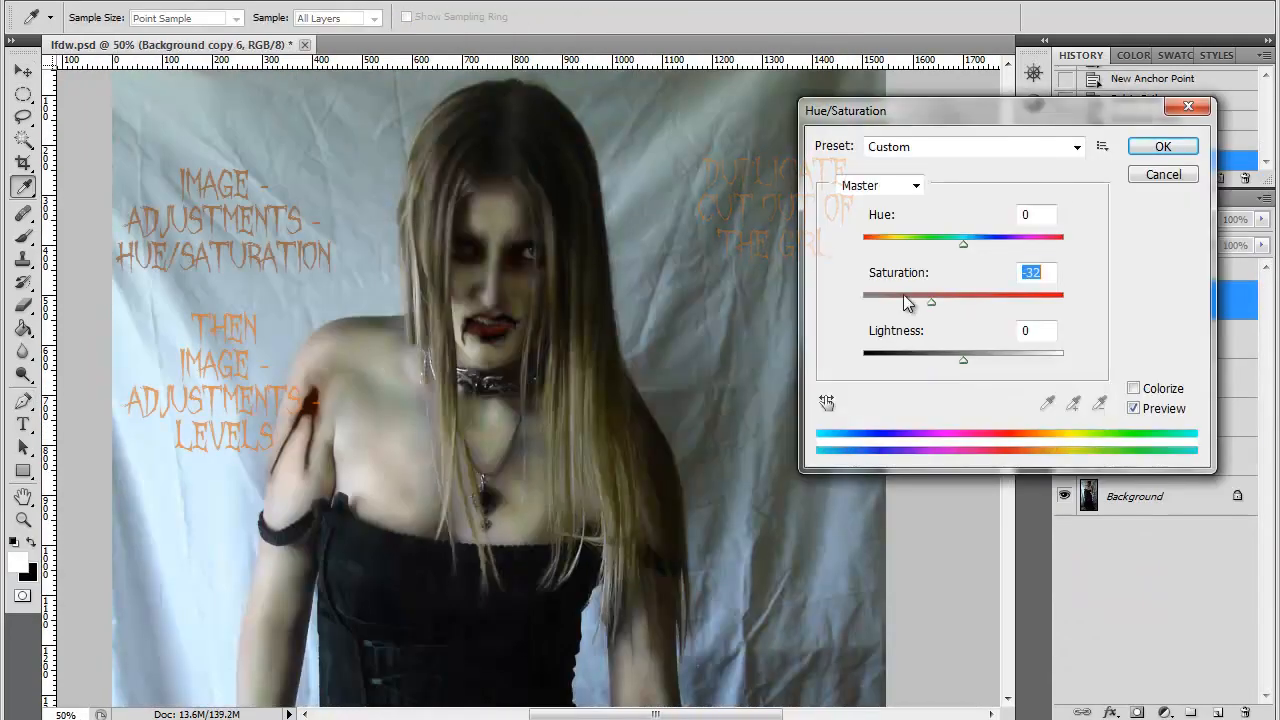
# Lower the duplicate girl's Saturation to about -32 and apply Levels.
pyautogui.click(1162, 146)
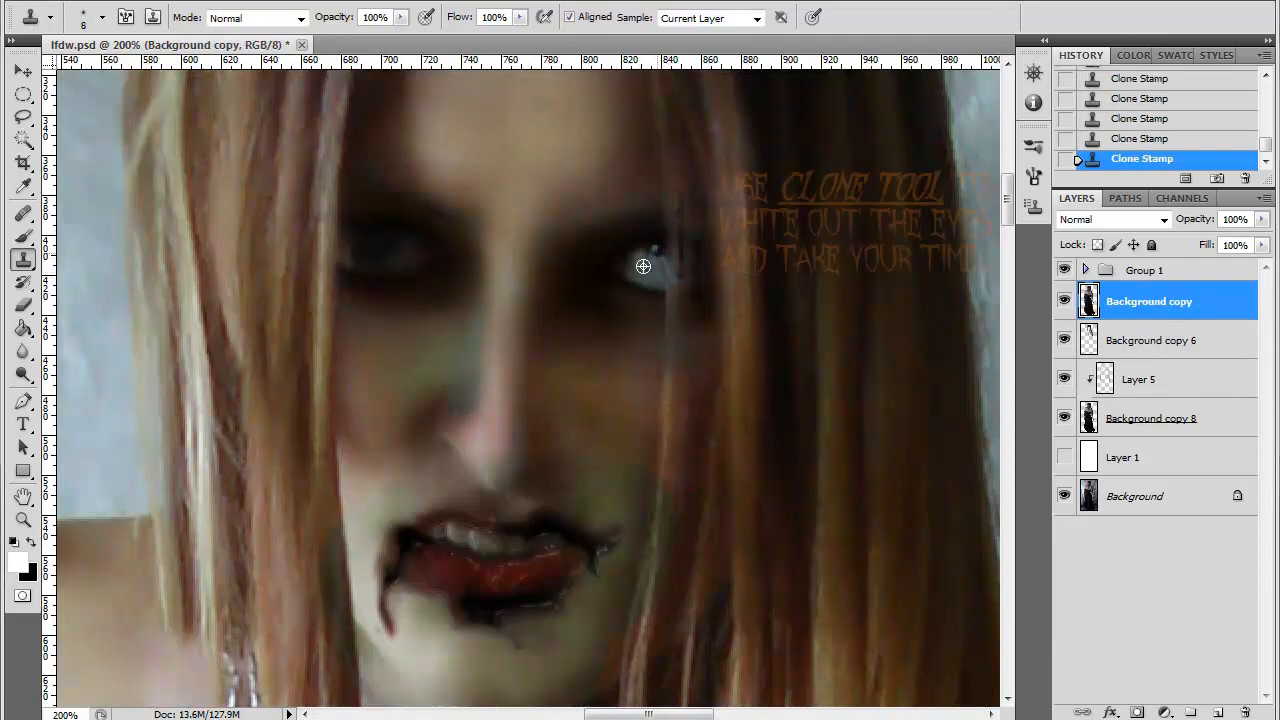
# Clone-stamp a sampled light area over the irises to white out the eyes.
pyautogui.click(643, 266)
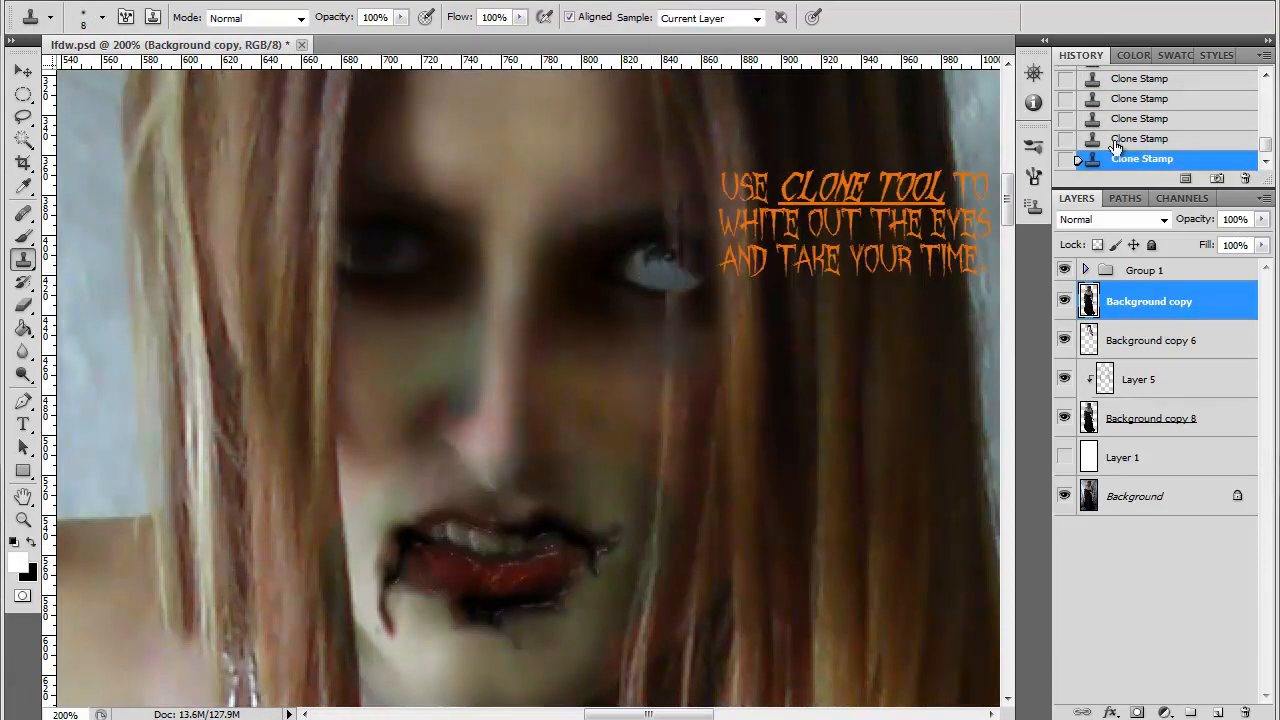
pyautogui.click(665, 260)
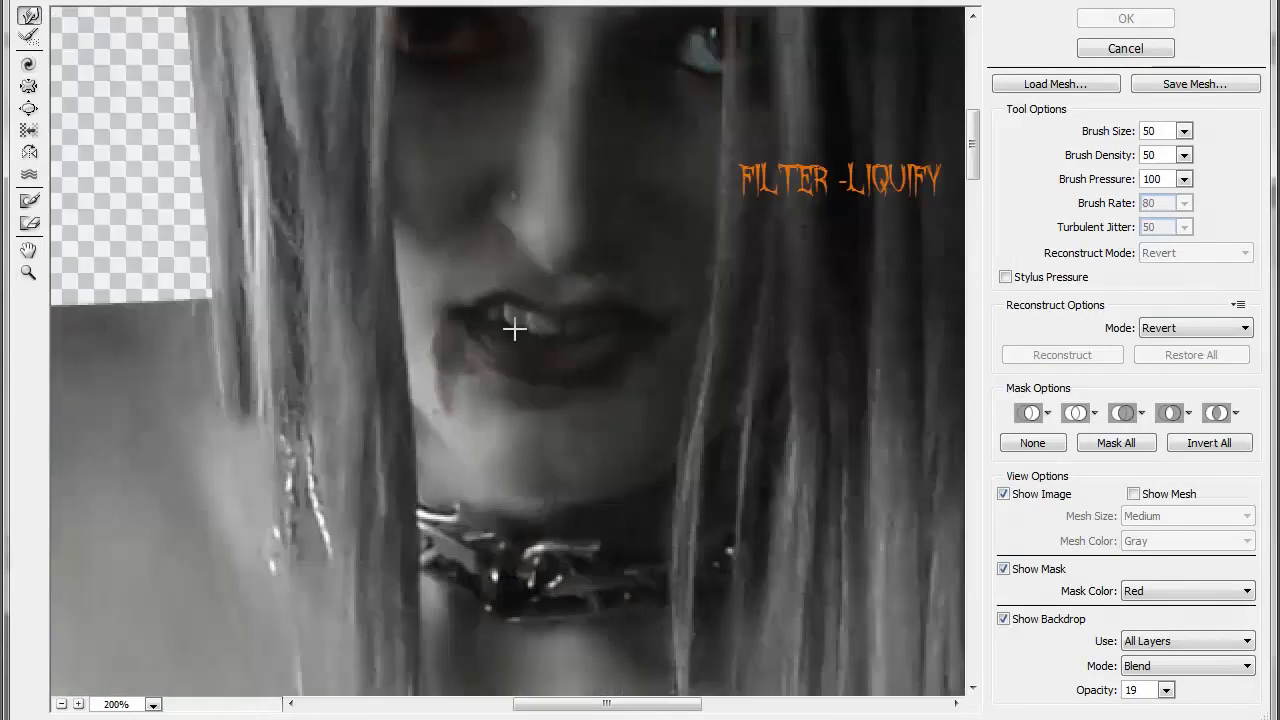
# Liquify the face, then duplicate, reorder and blend the girl layer for grey hair.
pyautogui.click(1124, 18)
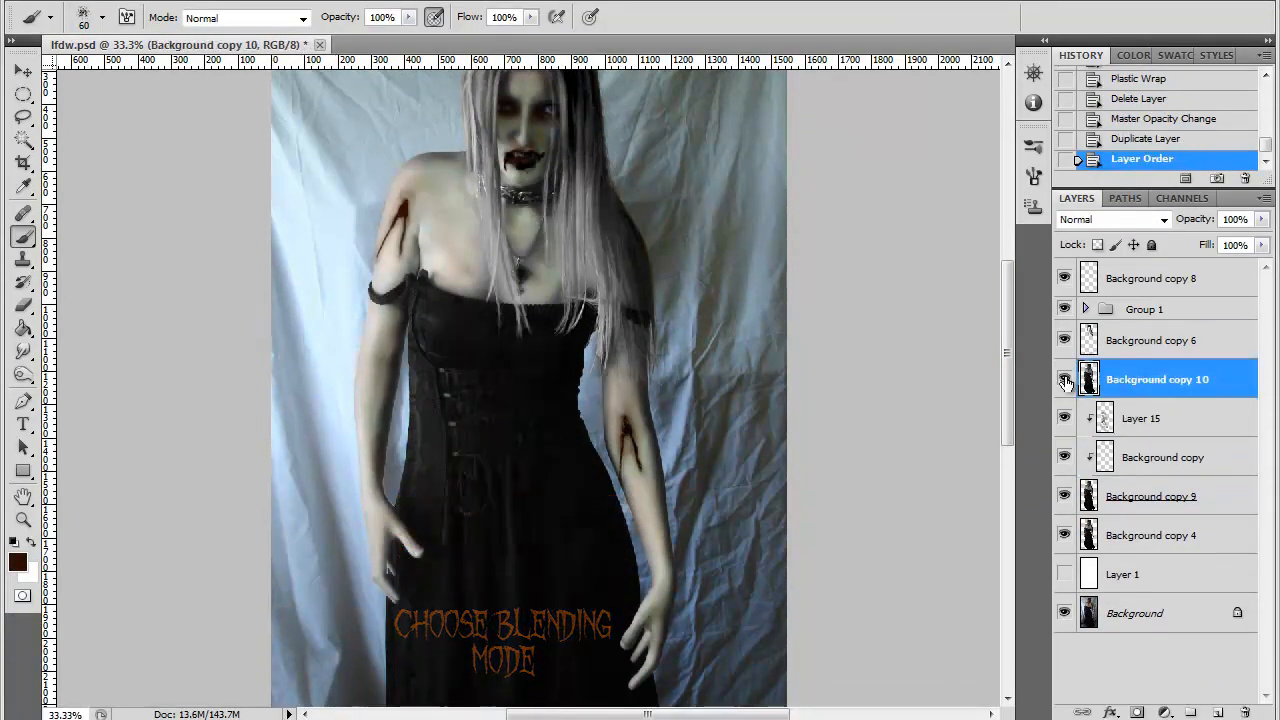
# Drag the Levels sliders on the girl copy to push the dress toward white.
pyautogui.click(1110, 219)
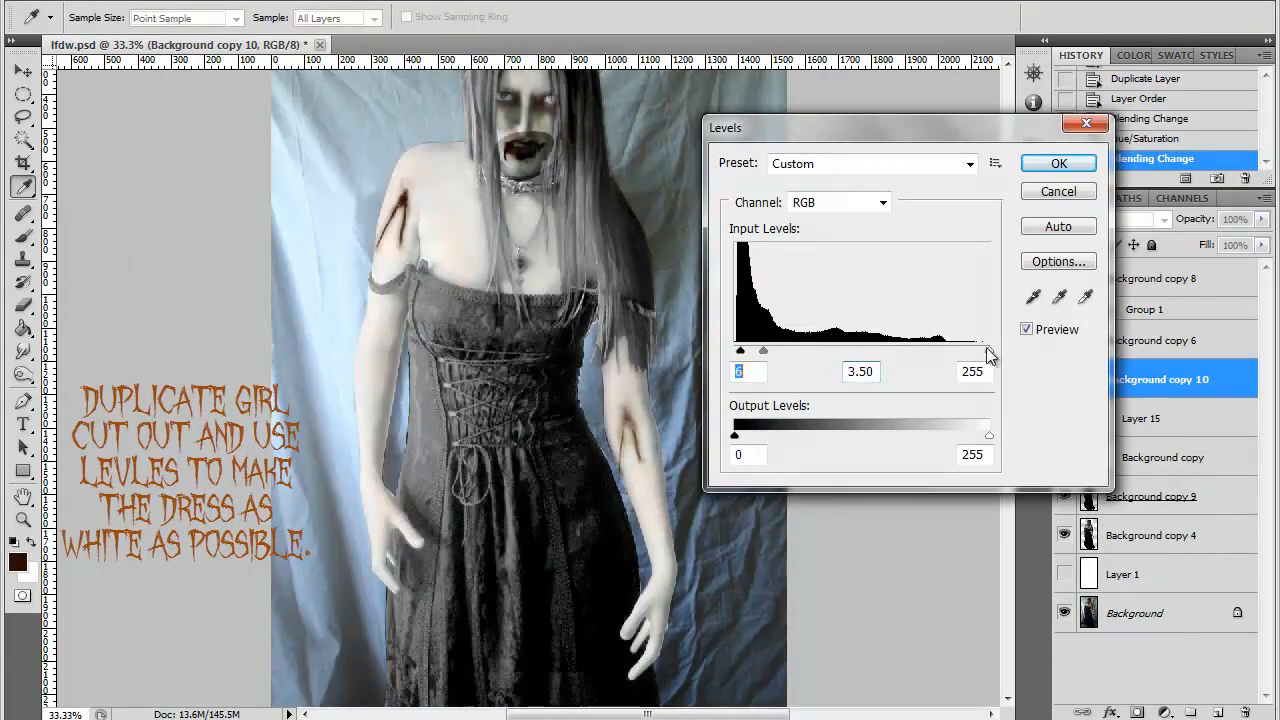
pyautogui.click(1058, 163)
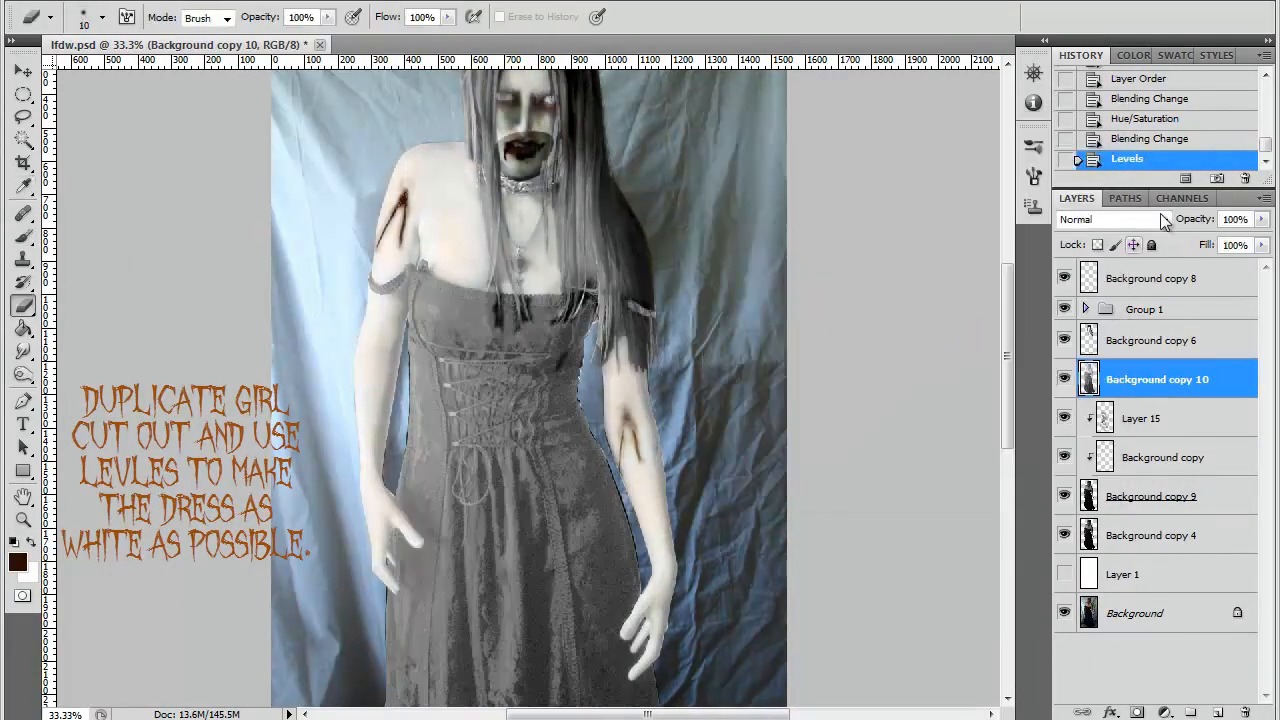
pyautogui.click(1110, 219)
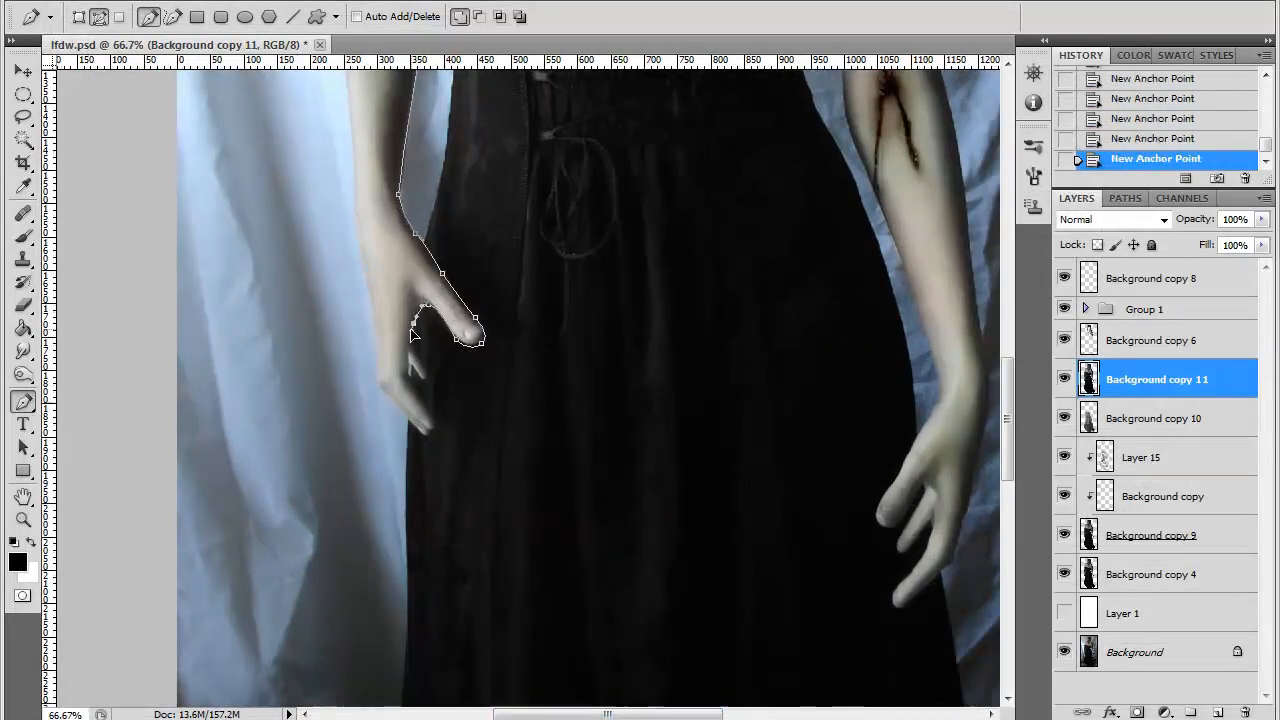
# Place a Pen anchor point outlining the long pointed finger on the left hand.
pyautogui.click(393, 420)
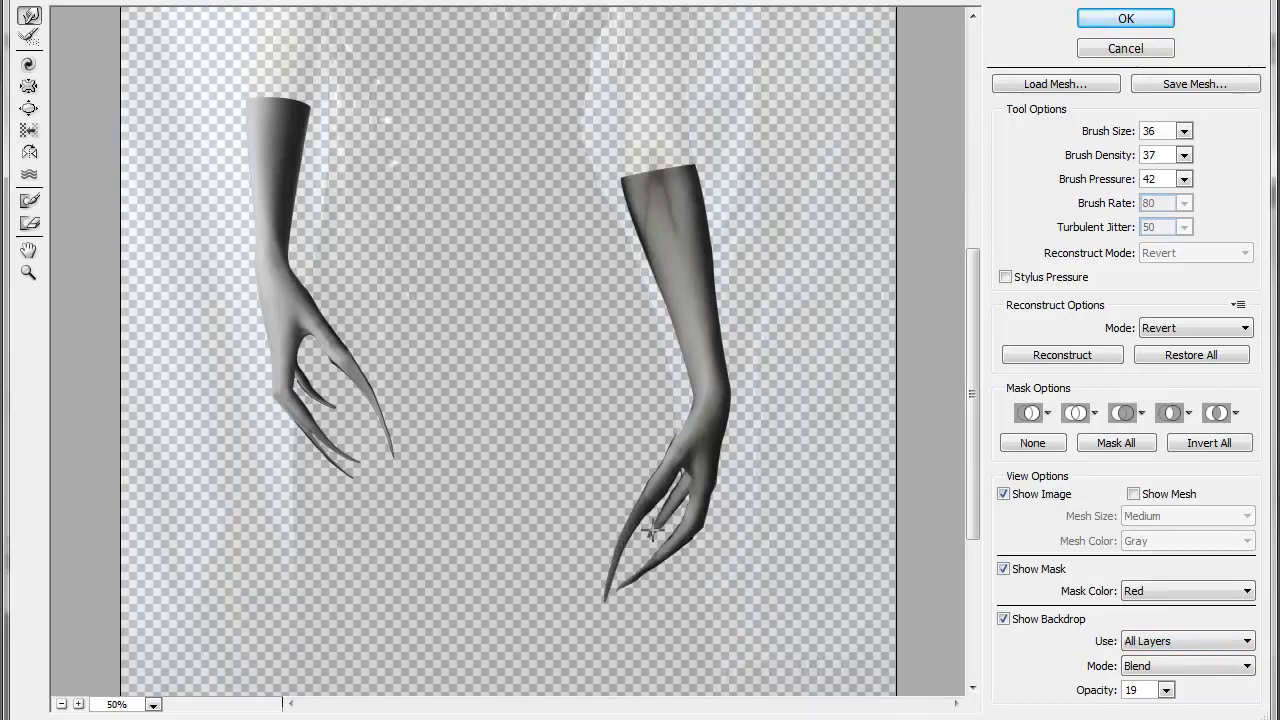
# Finish the Liquify claw reshaping and set the claw layer's blend mode to Lighter Color.
pyautogui.click(1125, 18)
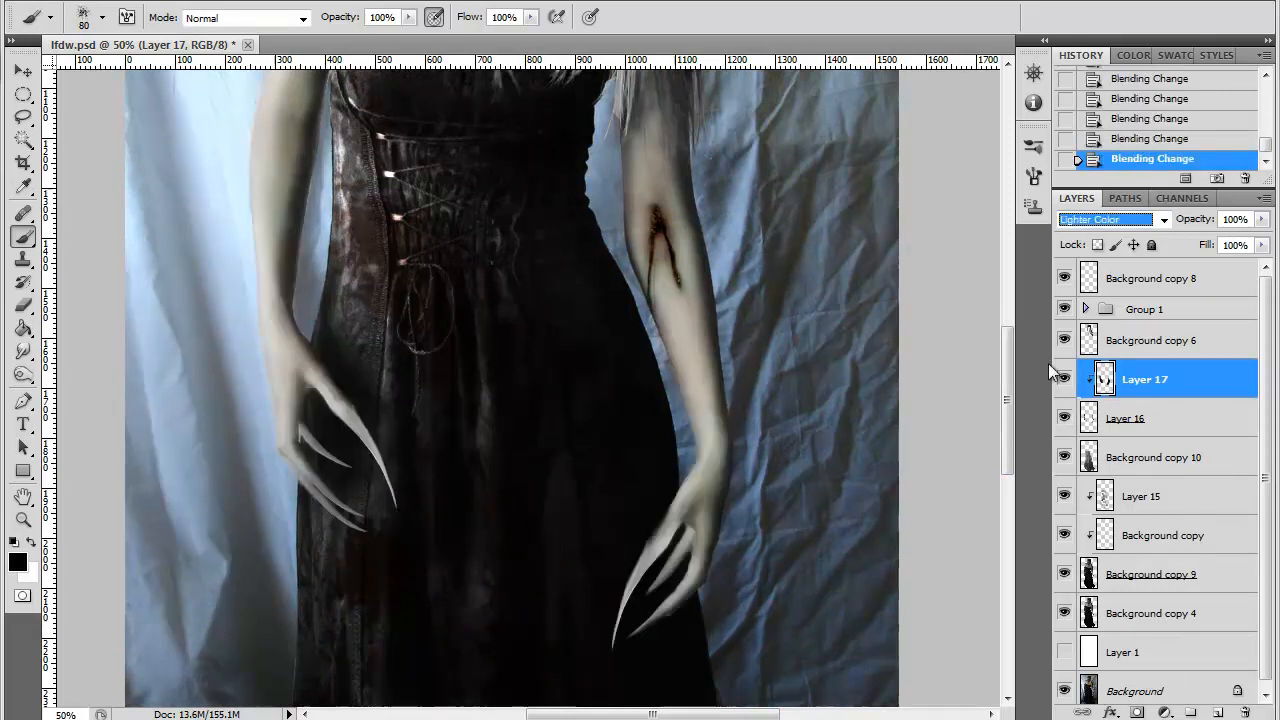
pyautogui.click(1105, 219)
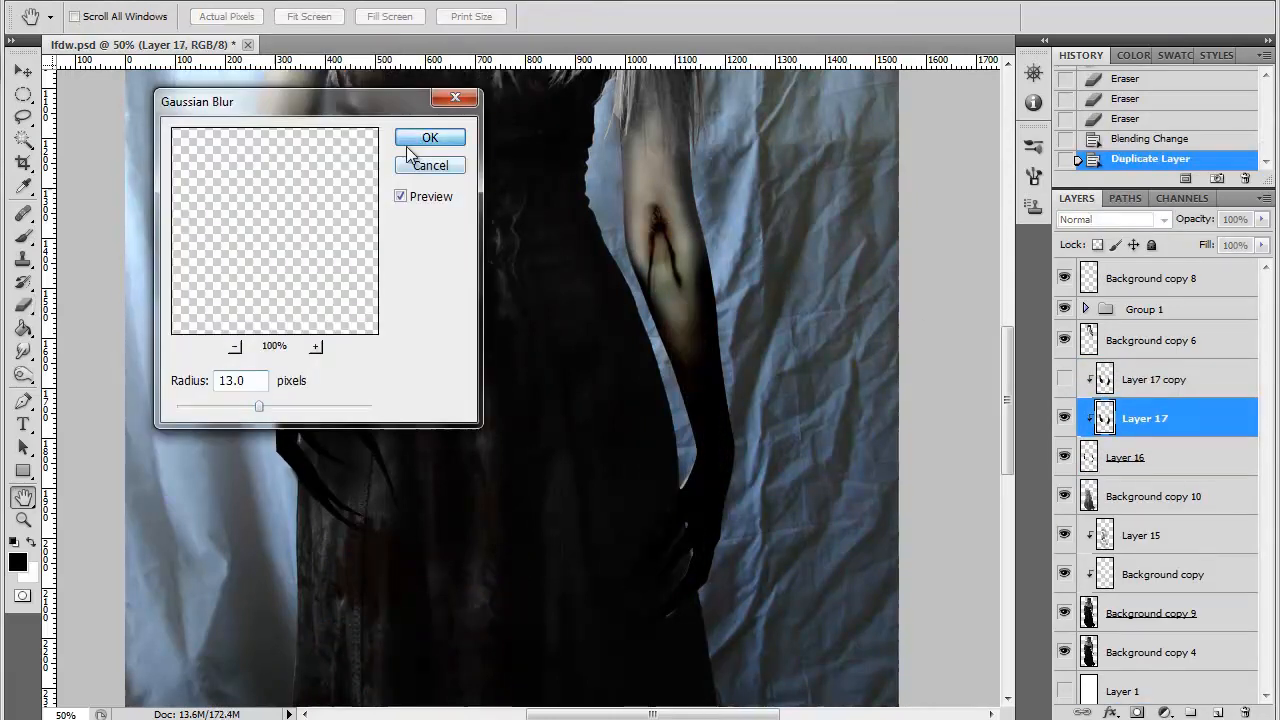
# Blur the claw copy, tint it red in Darken mode, and add the destroyed-city background.
pyautogui.click(430, 137)
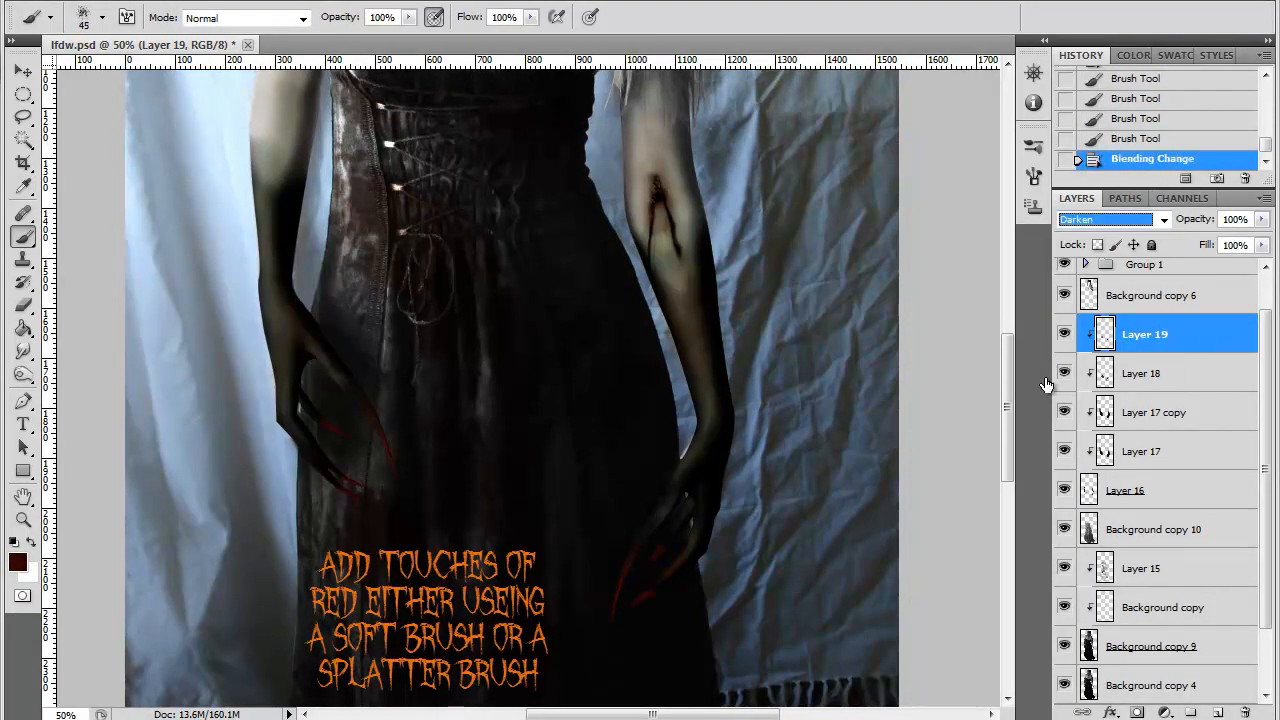
pyautogui.click(1163, 219)
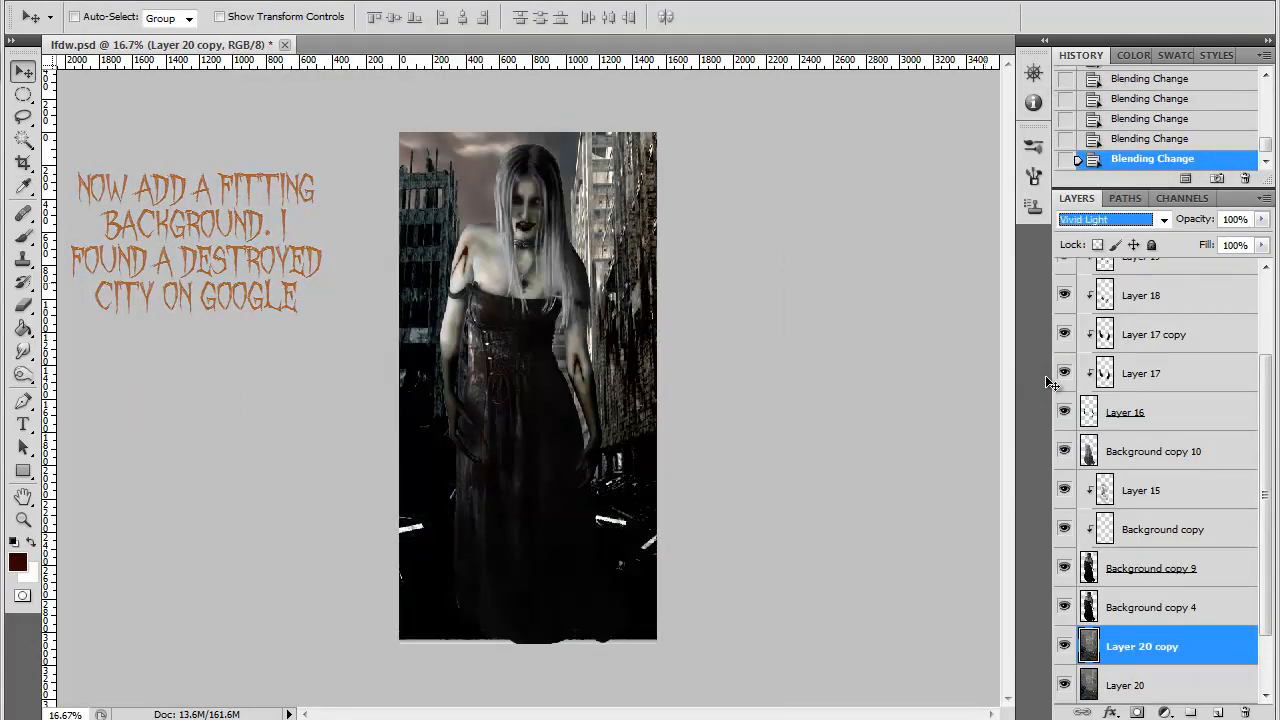
pyautogui.click(1105, 219)
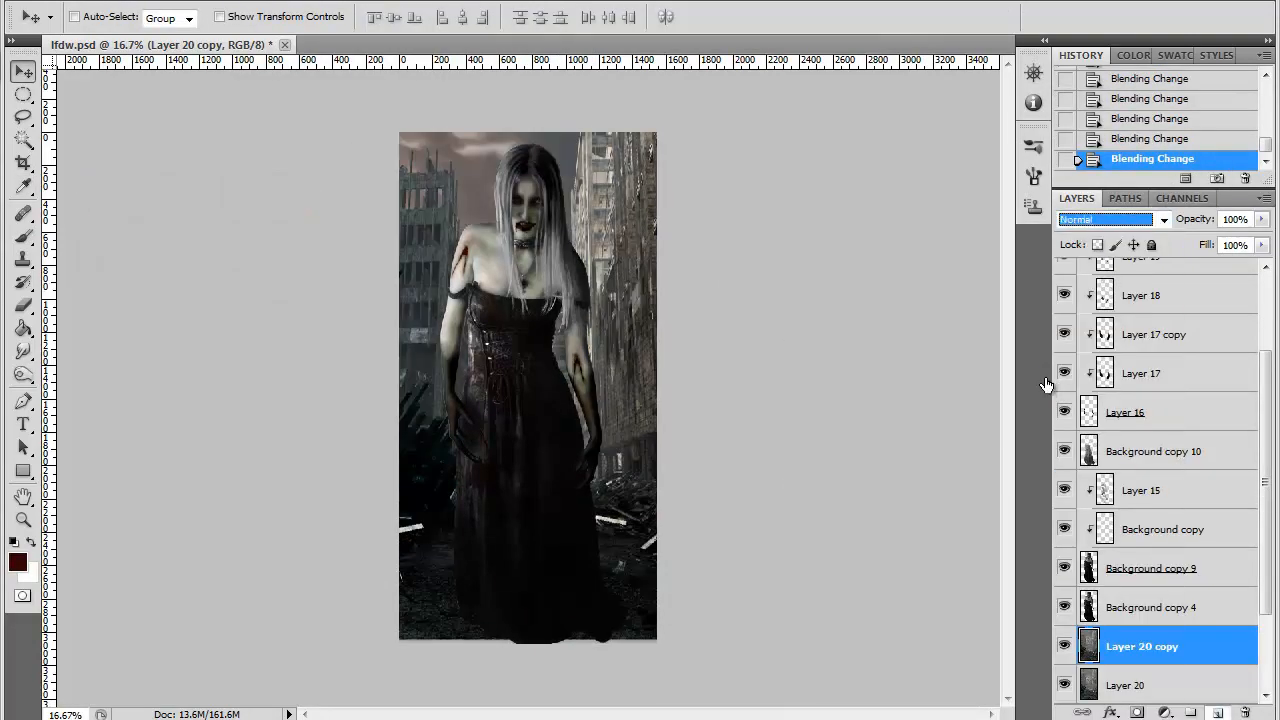